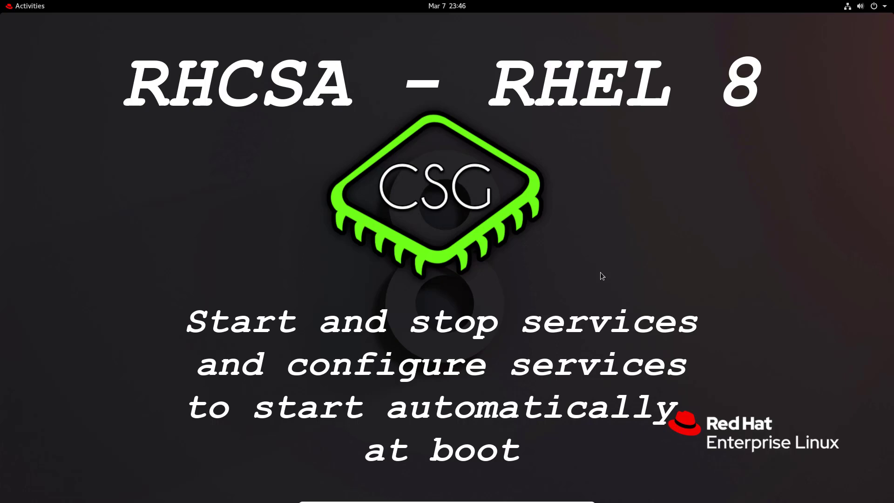
pyautogui.moveTo(580, 287)
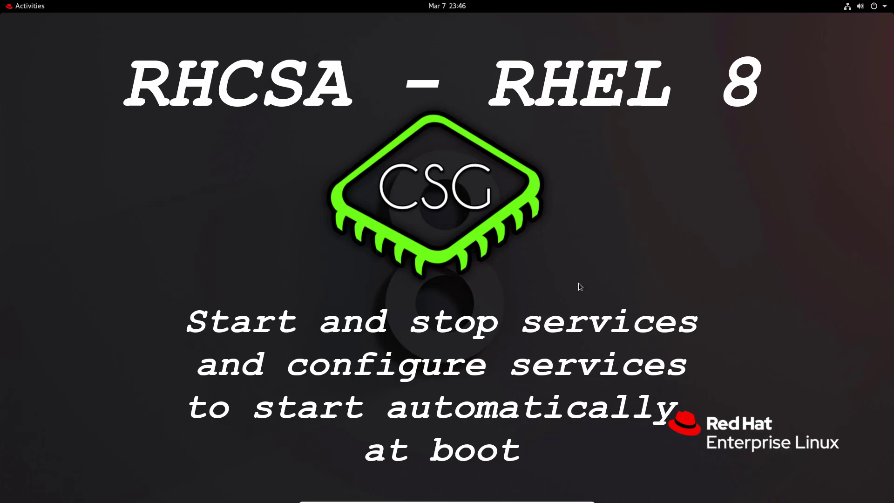
# Launch a maximized Terminal from Activities and get a root shell with sudo bash.
pyautogui.click(25, 6)
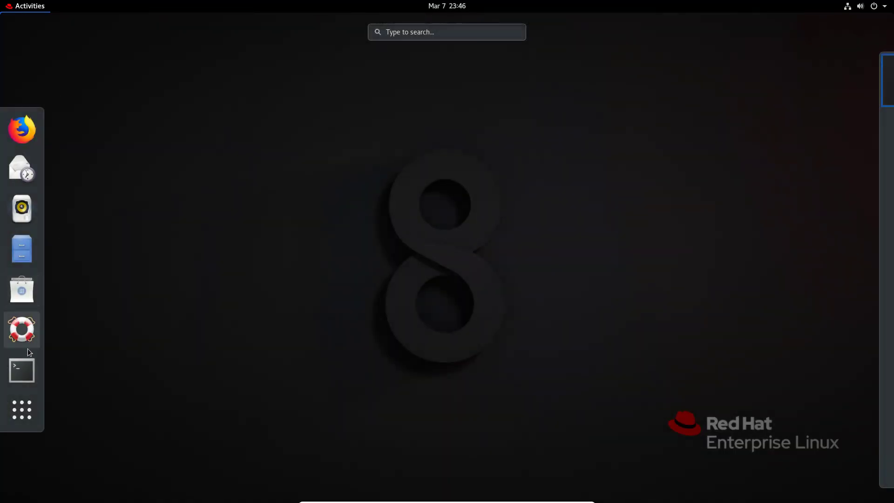
pyautogui.click(21, 370)
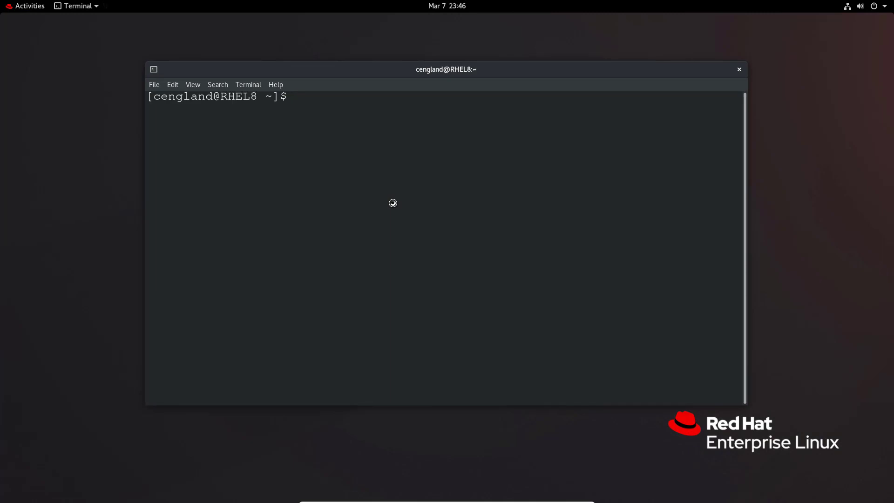
pyautogui.doubleClick(445, 69)
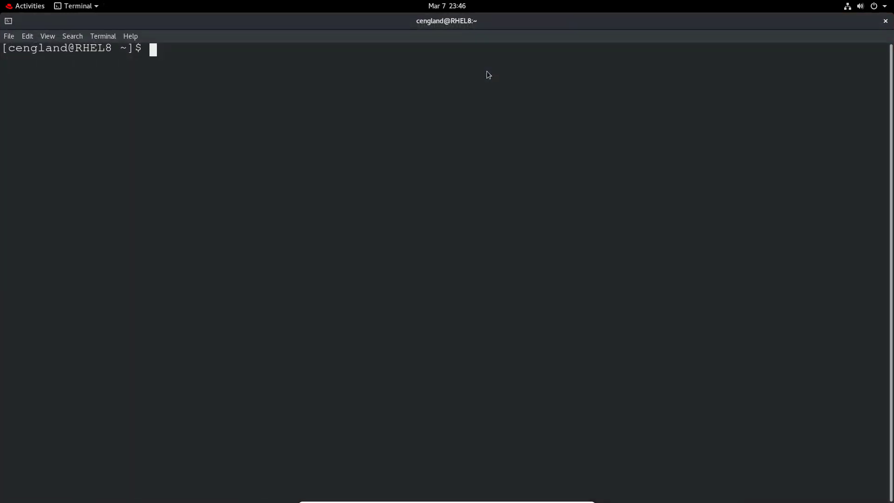
pyautogui.write('sudo bash')
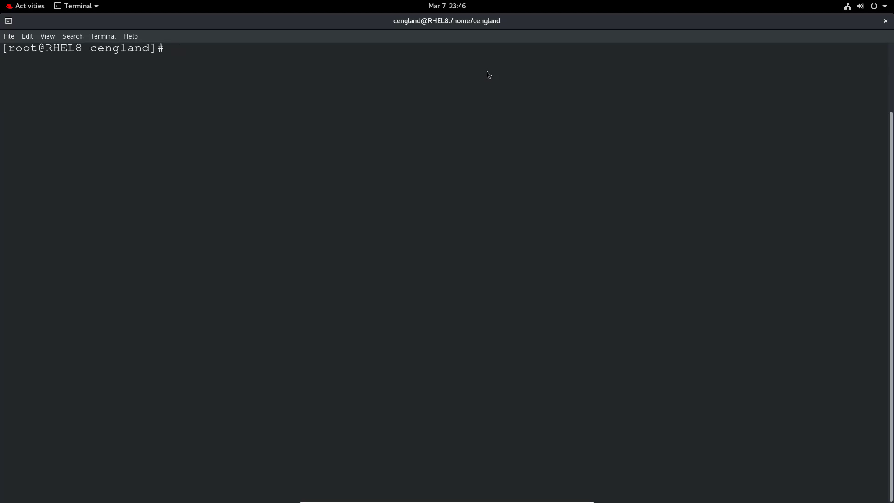
# Start atd, stop it, confirm status shows inactive (dead), then clear the screen.
pyautogui.write('systemctl start')
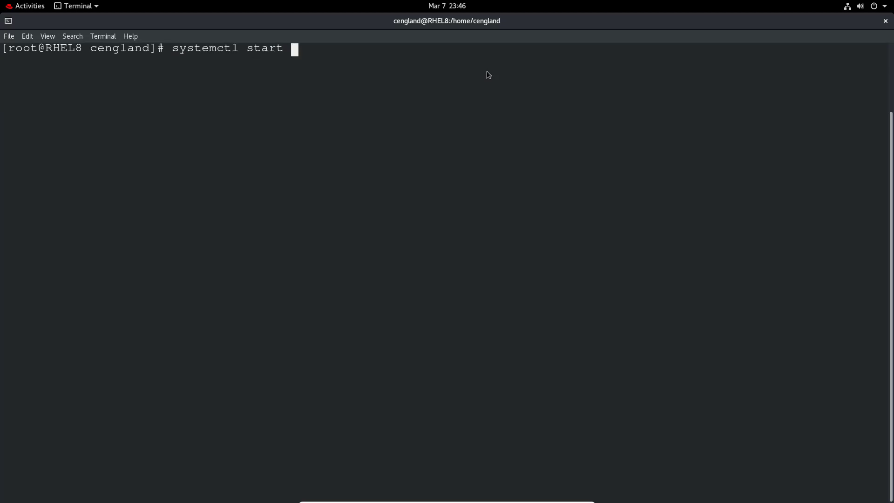
pyautogui.write('atd')
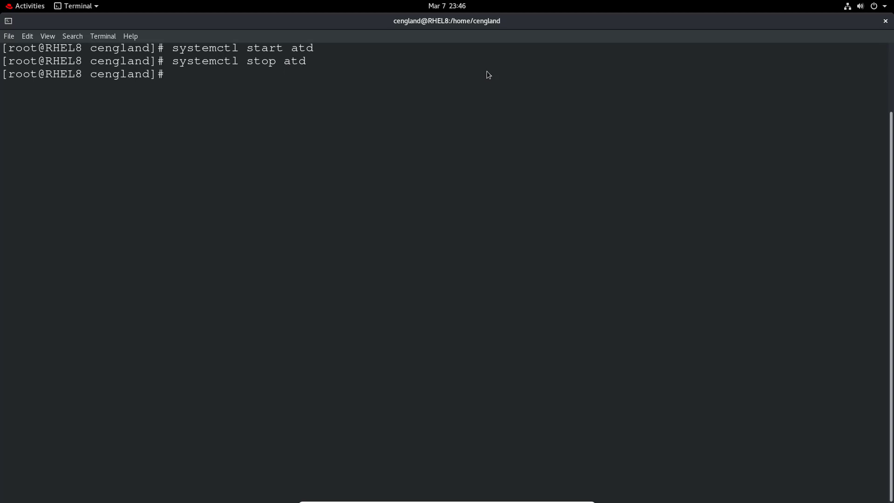
pyautogui.write('systemctl st atd')
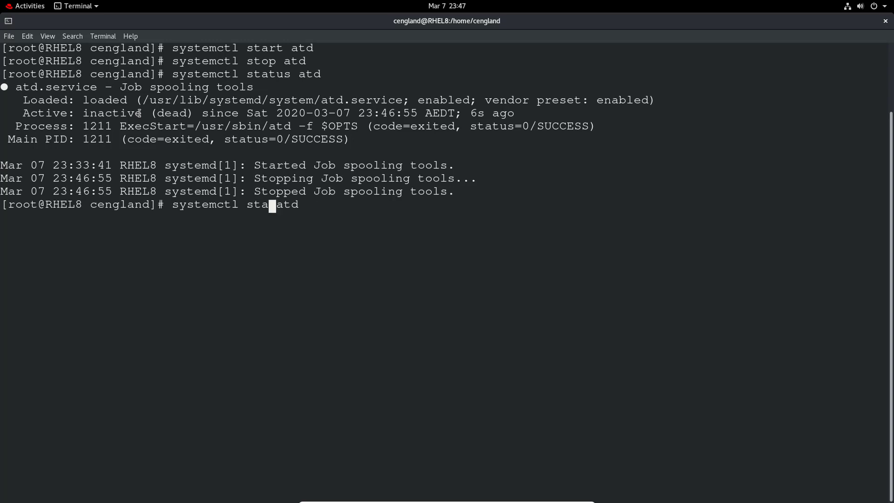
pyautogui.write('rt')
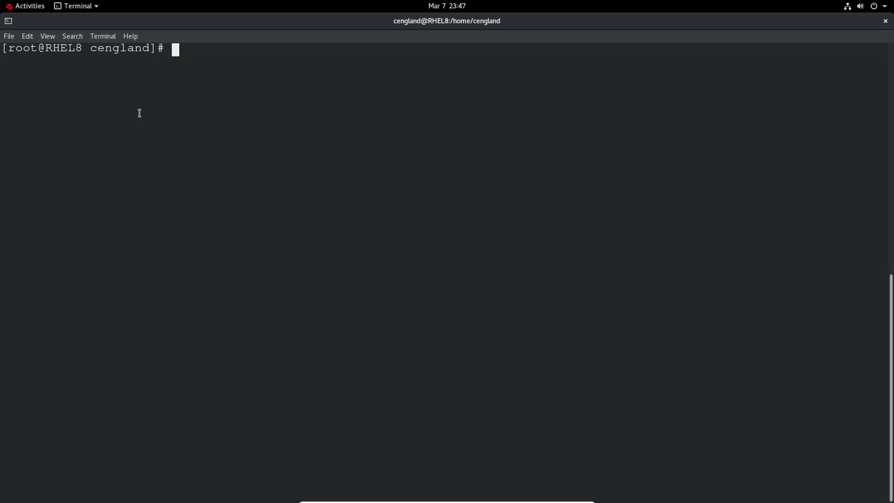
# Try systemctl reload atd (rejected), then run systemctl reload-or-restart atd.
pyautogui.write('system')
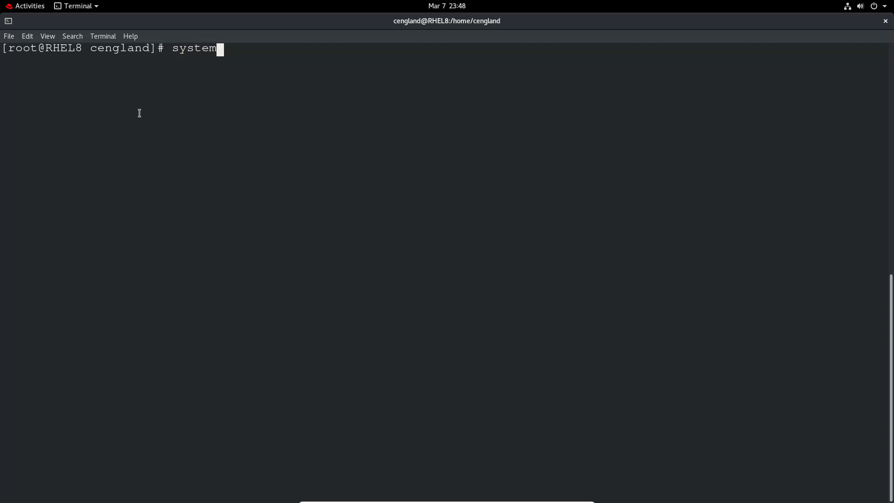
pyautogui.write('ctl reload atd')
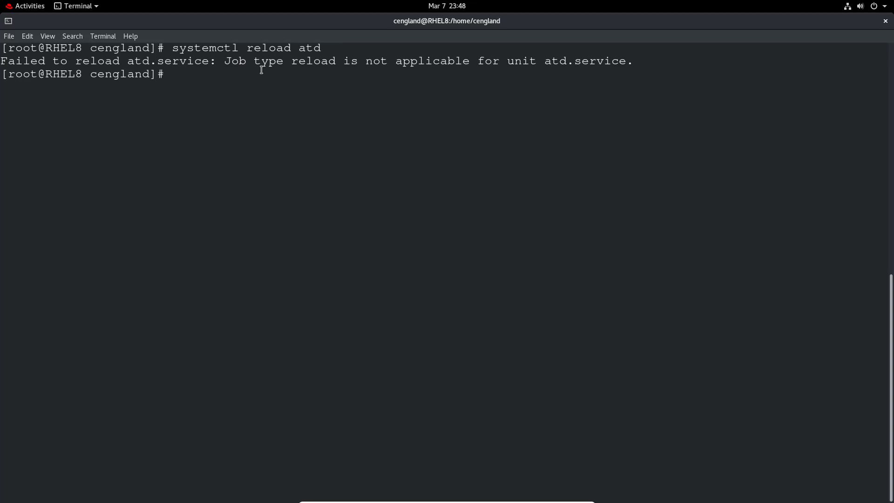
pyautogui.write('systemc')
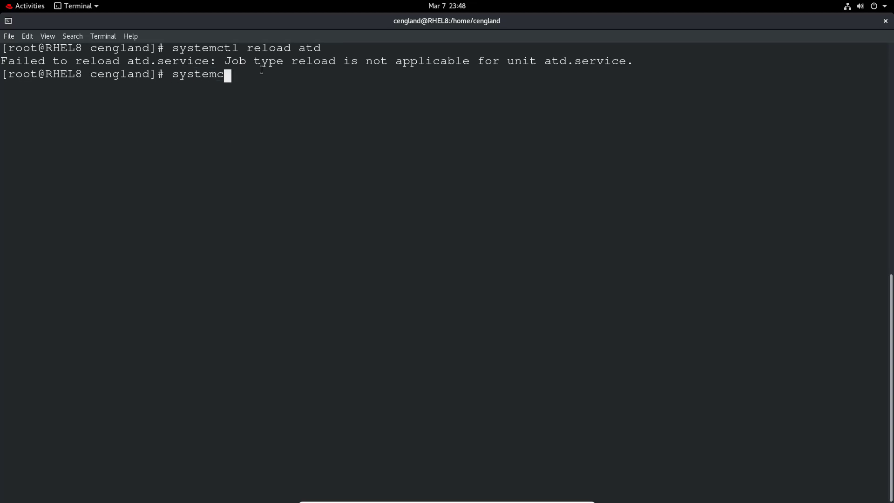
pyautogui.write('tl reload-o')
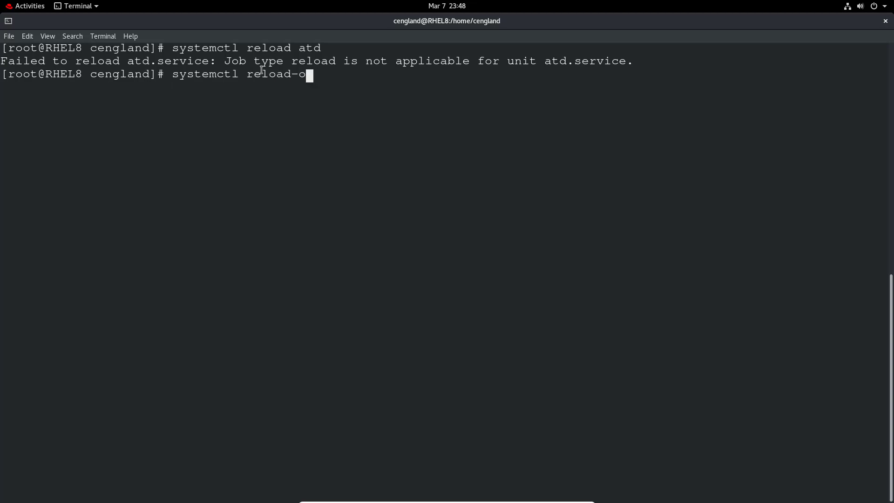
pyautogui.write('r-rest')
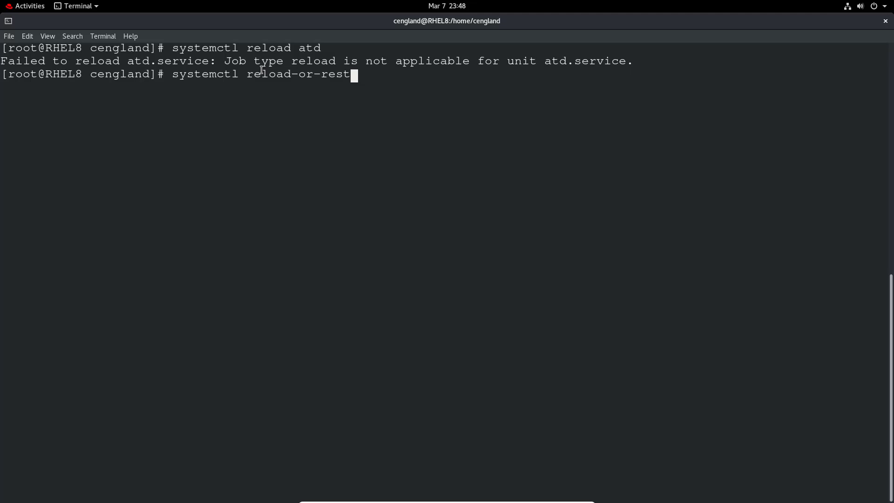
pyautogui.write('art')
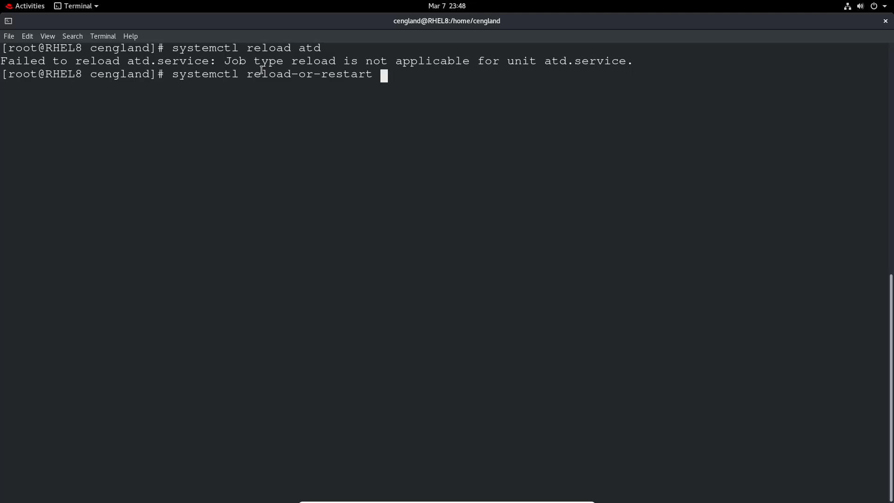
pyautogui.write('atd')
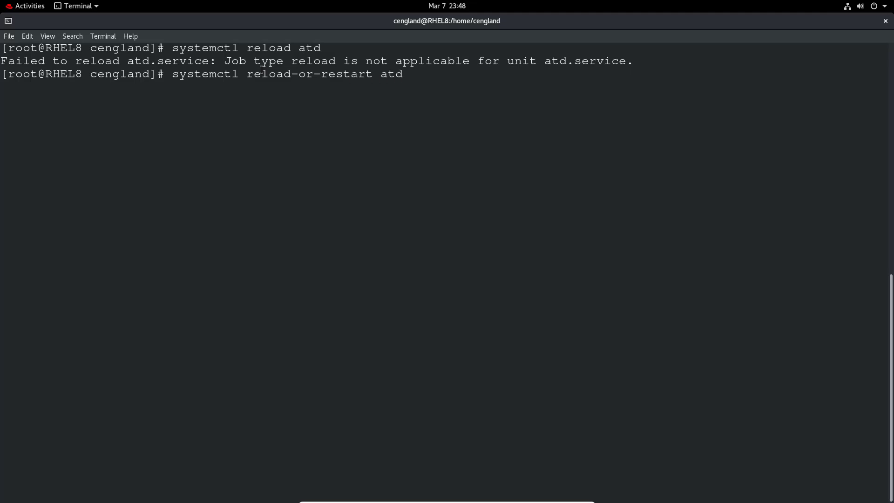
pyautogui.press('Return')
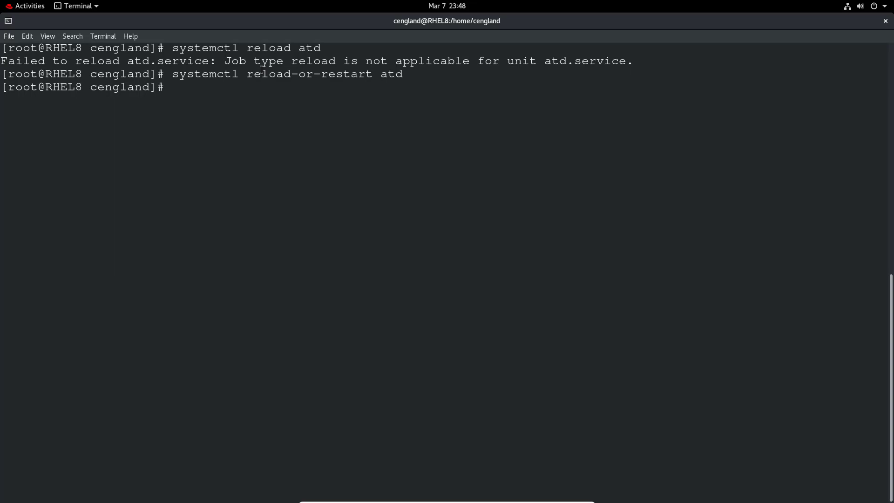
# Check systemctl status atd shows active (running), then clear the screen.
pyautogui.write('systemctl reload atd')
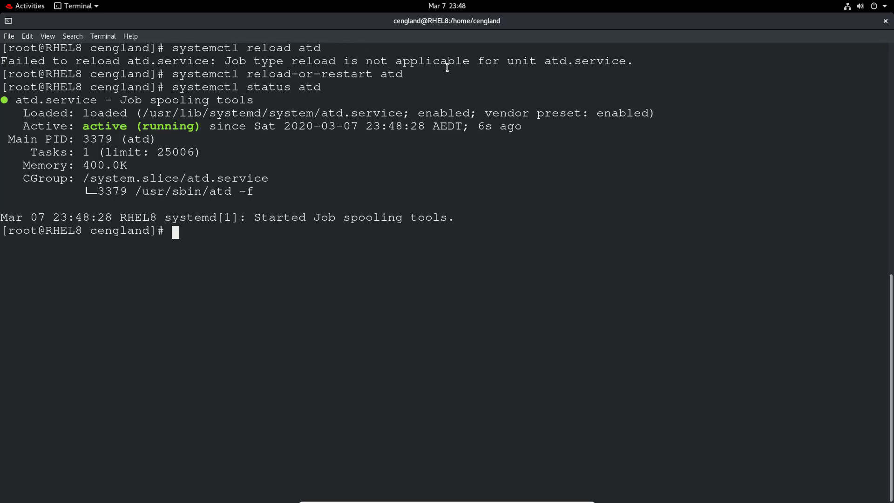
pyautogui.write('clear')
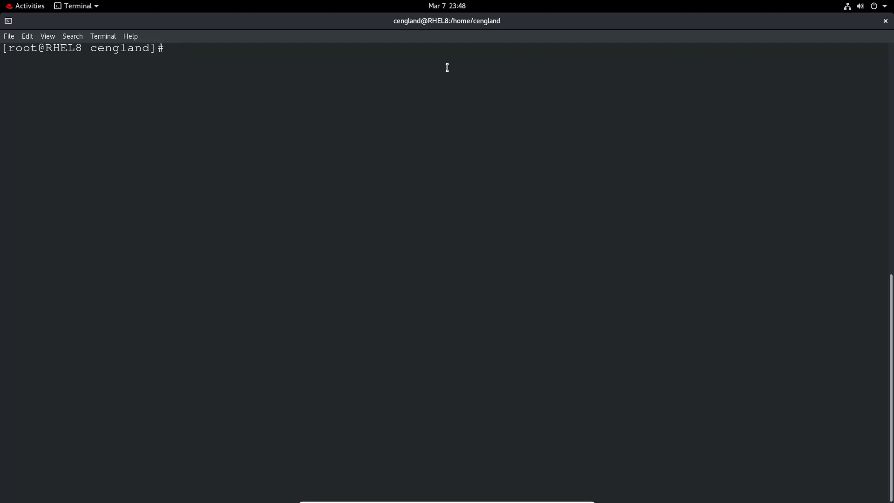
# Run systemctl enable atd and return to a fresh root prompt.
pyautogui.write('systemm')
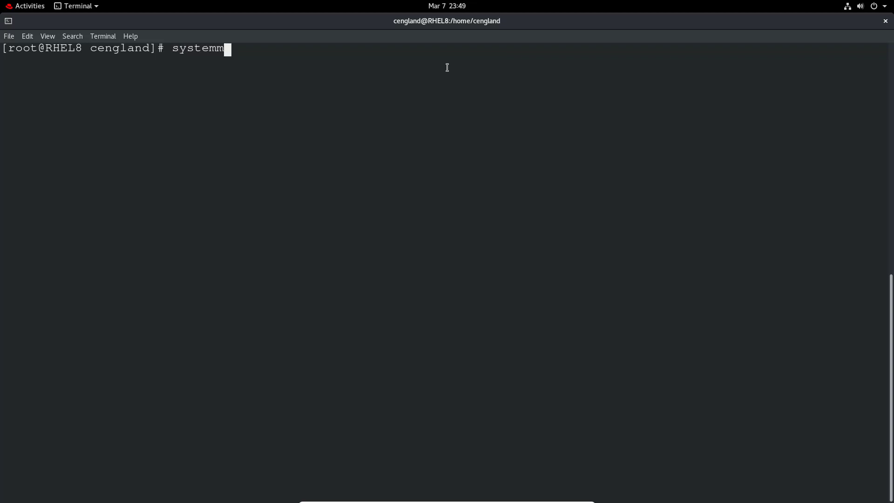
pyautogui.write('ctl enable')
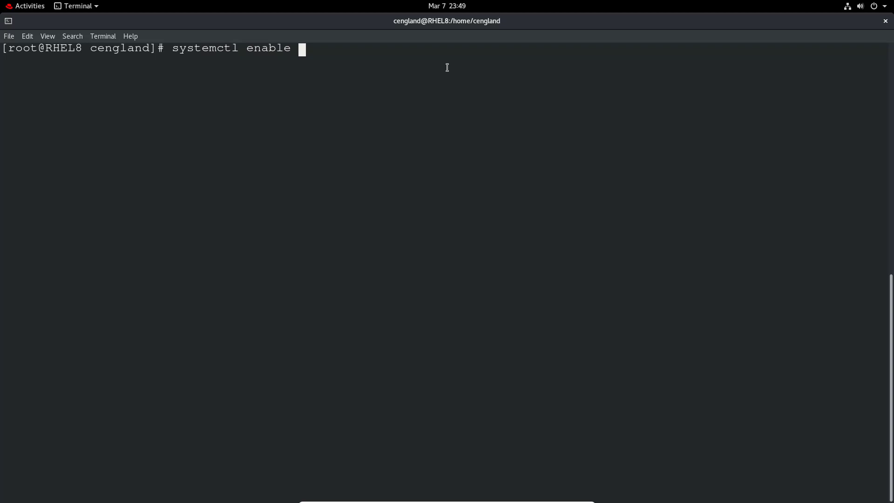
pyautogui.write('atd')
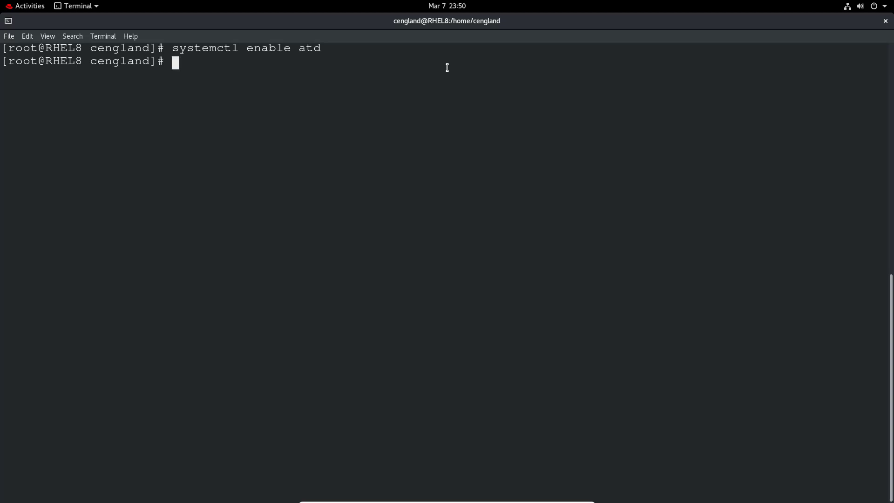
# Disable atd (symlink removed), then re-enable it (symlink created).
pyautogui.write('systemctl enable atd')
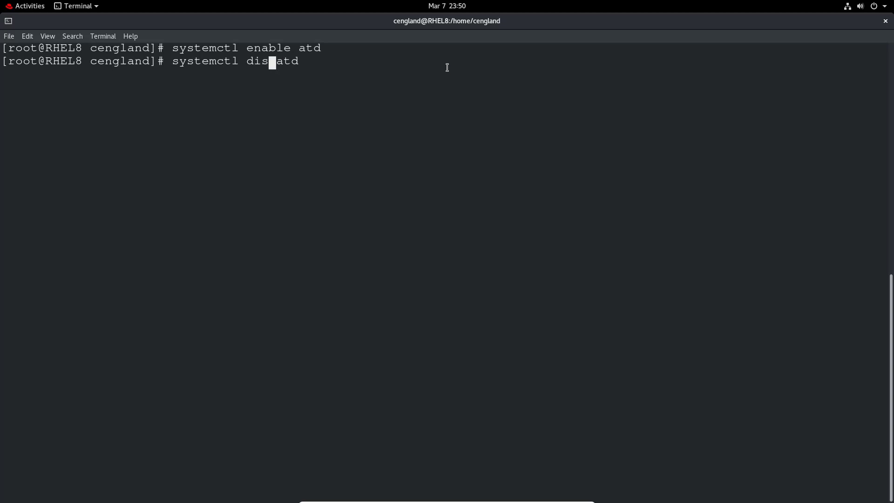
pyautogui.write('able')
pyautogui.press('Return')
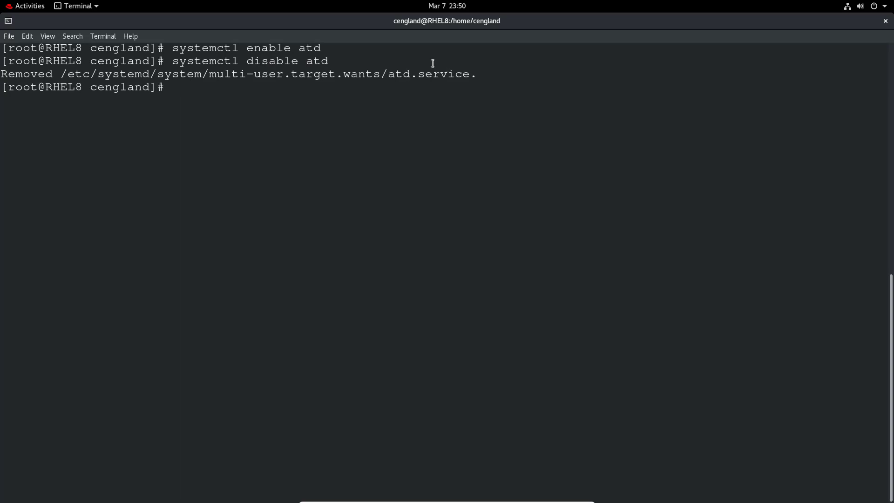
pyautogui.moveTo(210, 73); pyautogui.dragTo(463, 74)
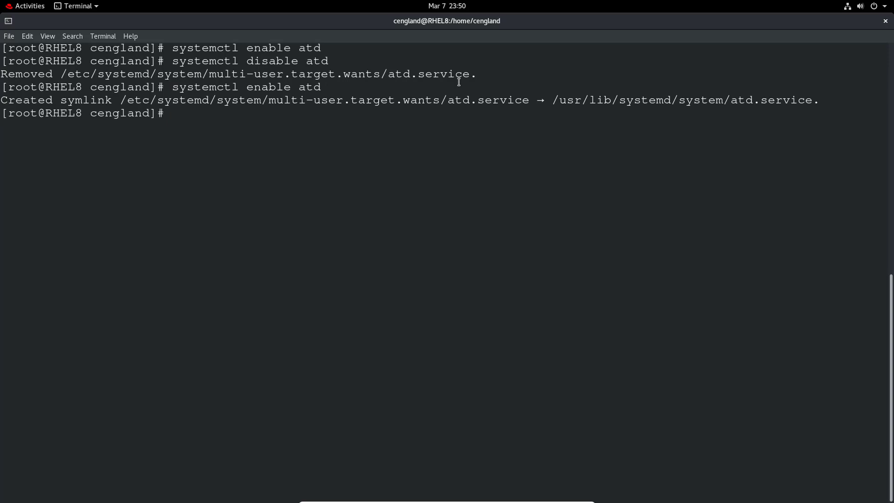
pyautogui.write('systemctl')
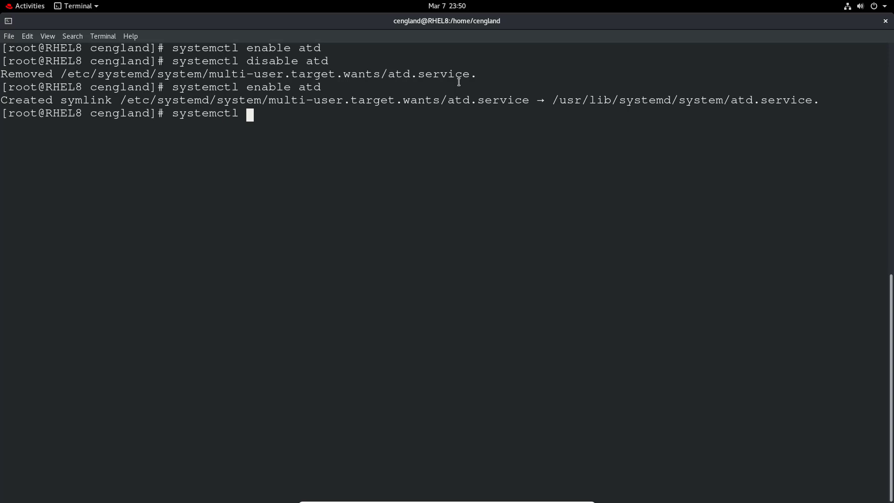
# Check systemctl is-enabled atd reports enabled and is-failed atd reports active.
pyautogui.write('is-enabled')
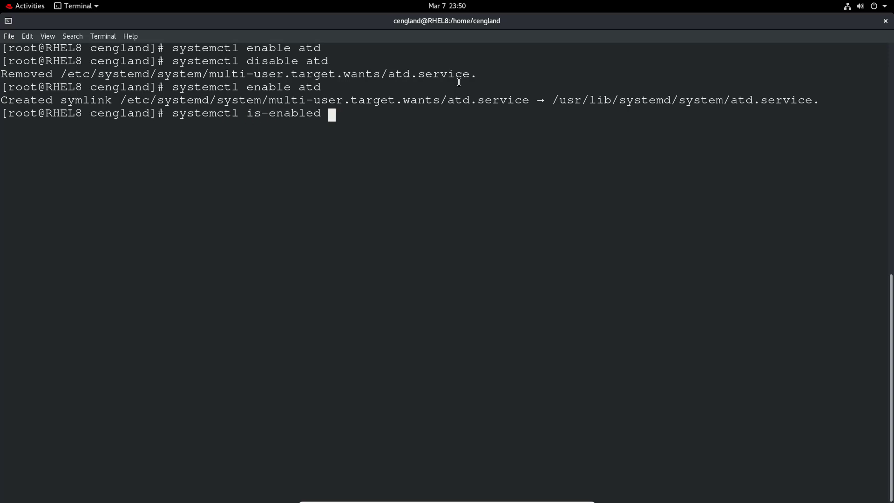
pyautogui.write('atd')
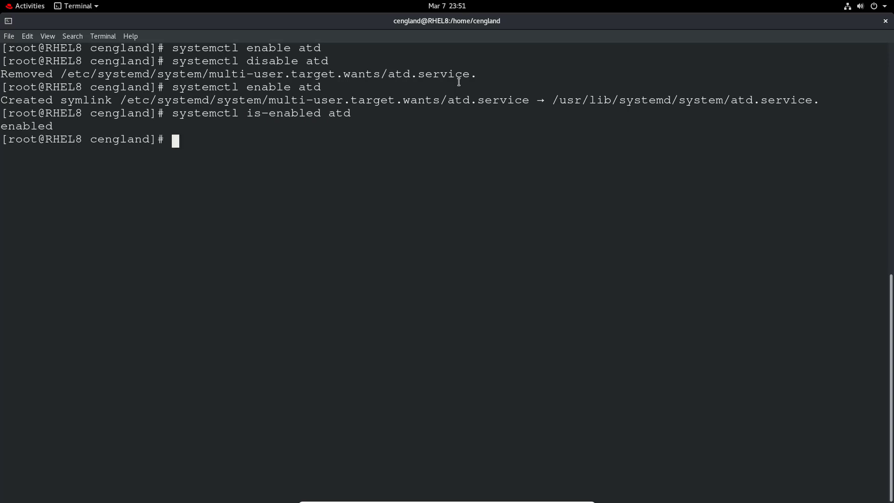
pyautogui.write('systemctl is-enabled atd')
pyautogui.write('systemctl is-failed atd')
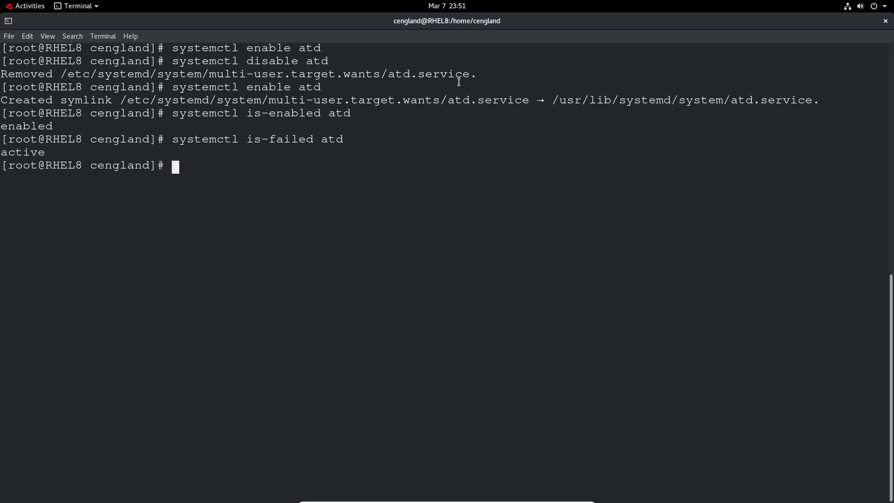
pyautogui.write('clear')
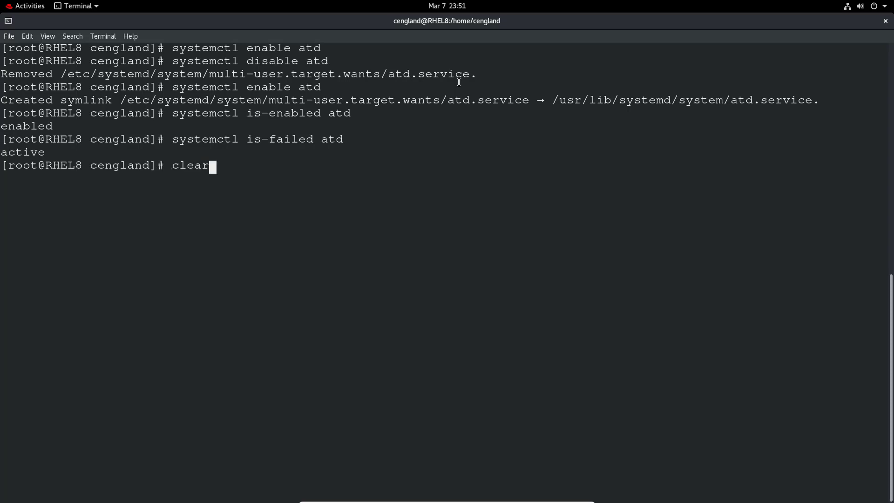
# Clear, display the atd.service unit file with systemctl cat, then clear again.
pyautogui.press('Return')
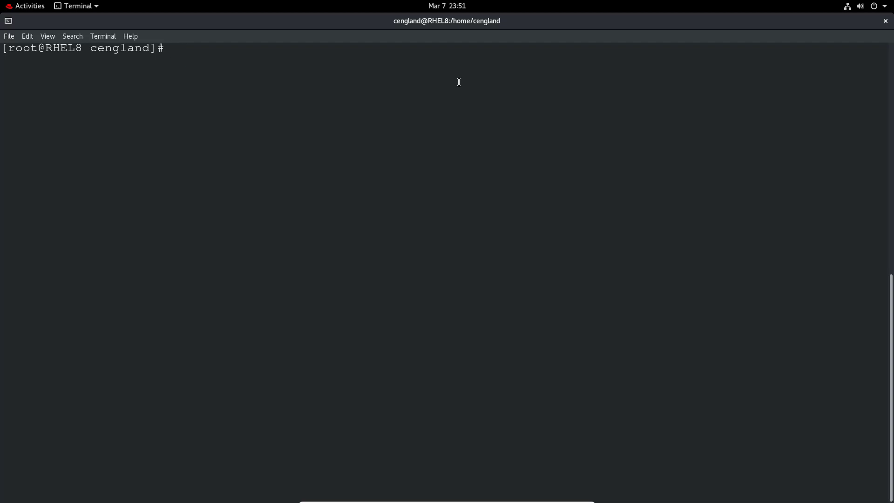
pyautogui.write('system')
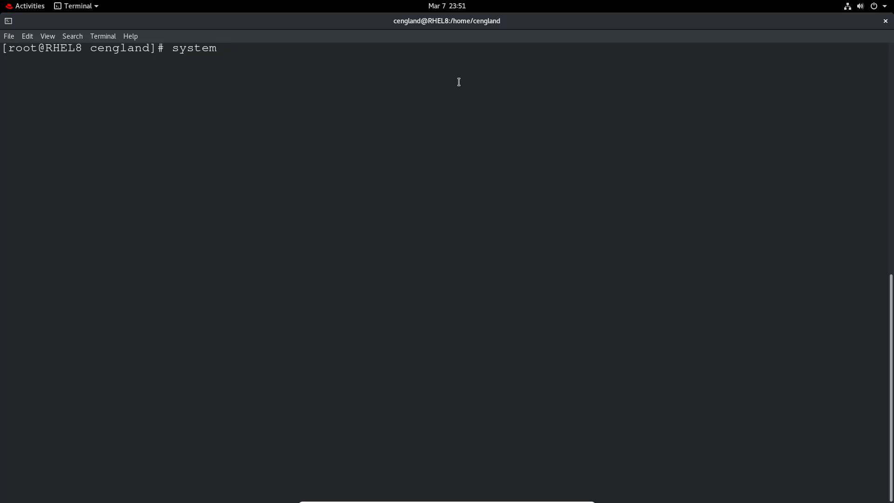
pyautogui.write('ctl cat atd.service')
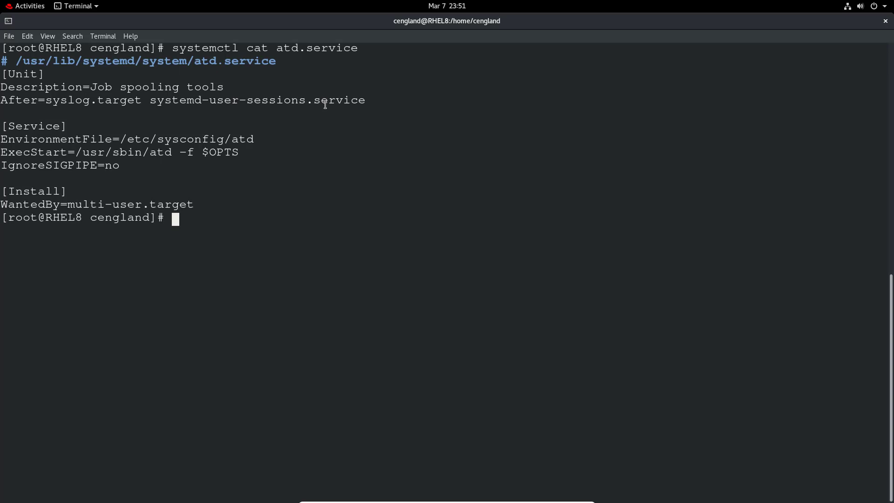
pyautogui.moveTo(154, 146)
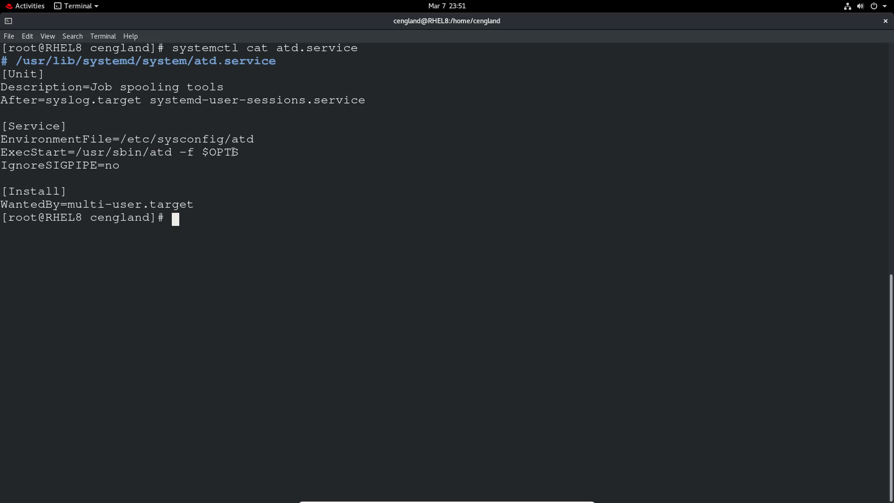
pyautogui.moveTo(134, 186)
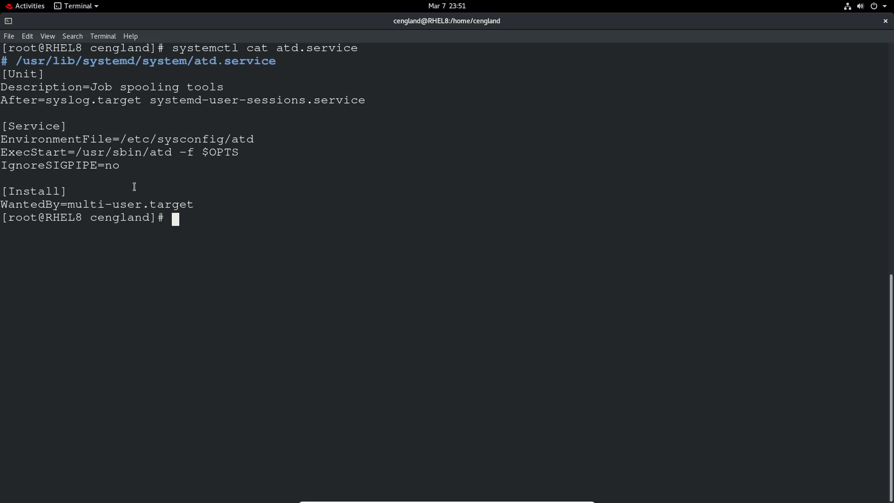
pyautogui.moveTo(79, 192)
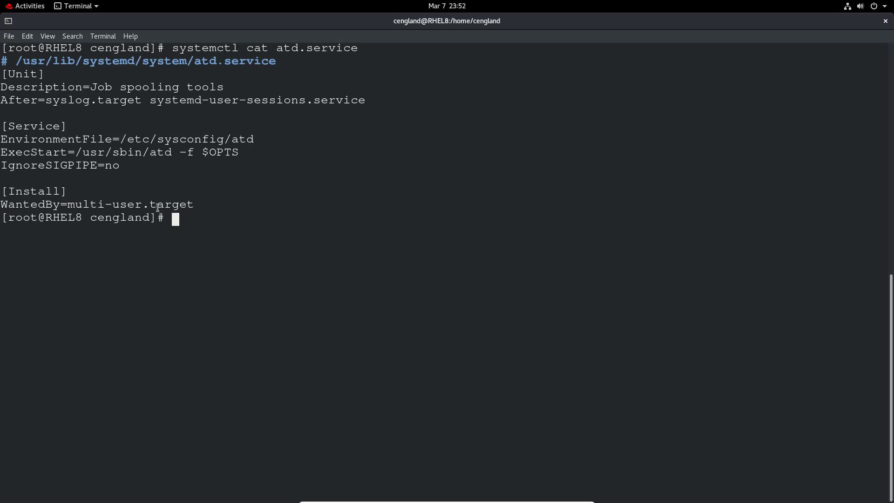
pyautogui.write('clear')
pyautogui.write('s')
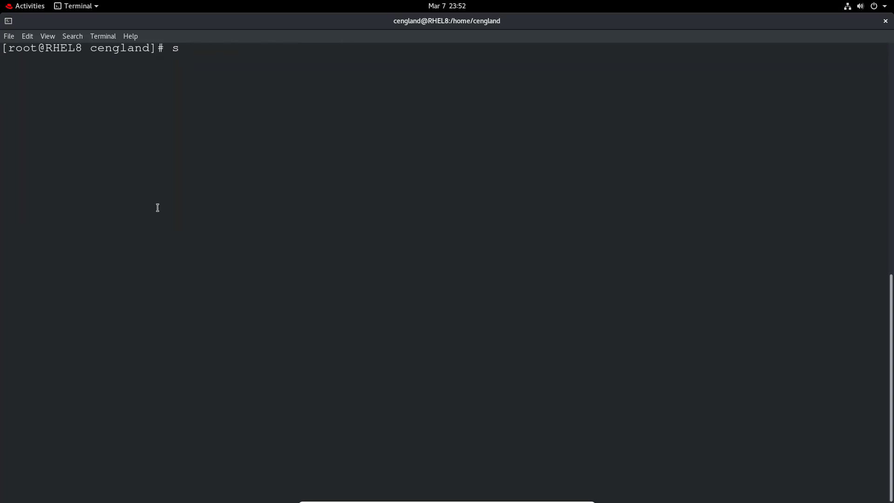
# List atd.service's dependency tree with systemctl list-dependencies and scroll through it.
pyautogui.write('ystemctl')
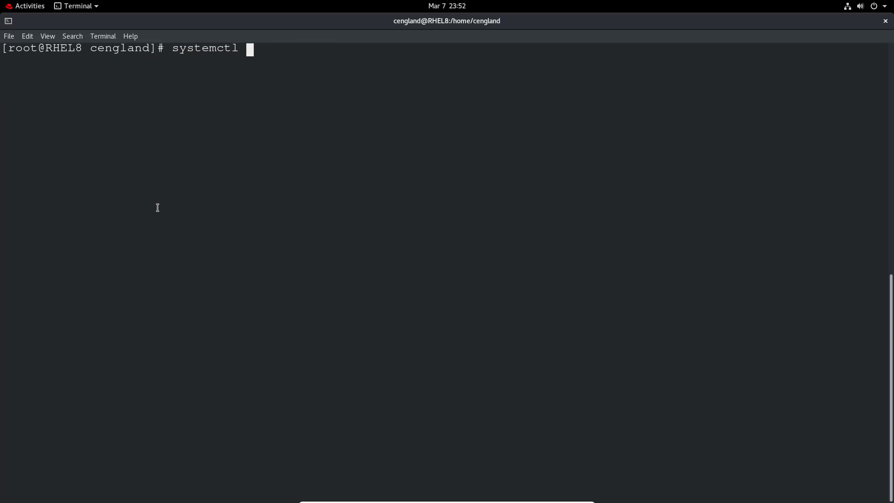
pyautogui.write('li')
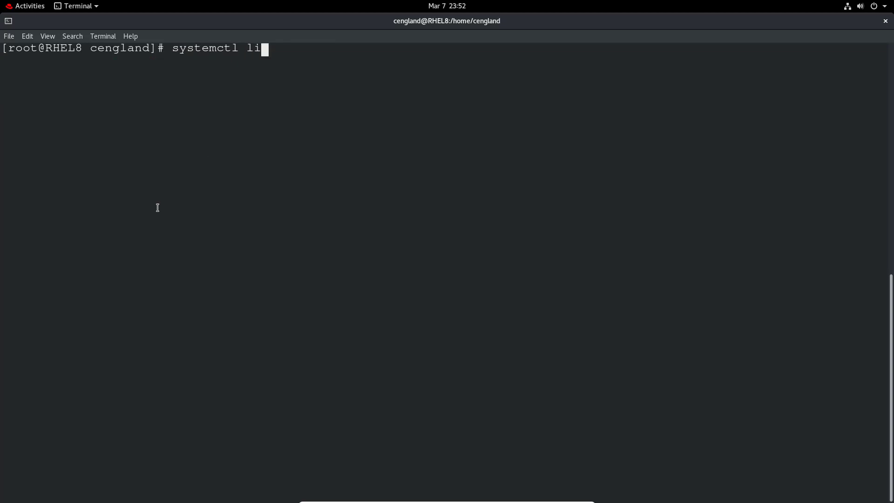
pyautogui.write('st-')
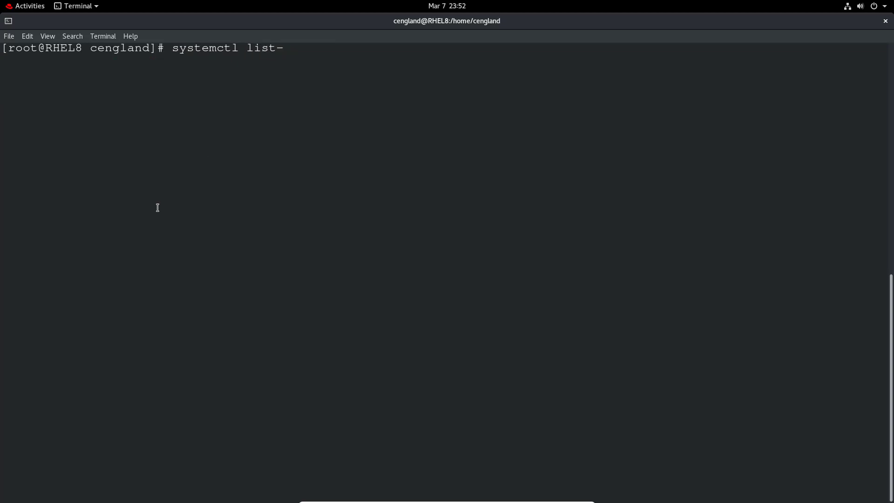
pyautogui.write('dependencies')
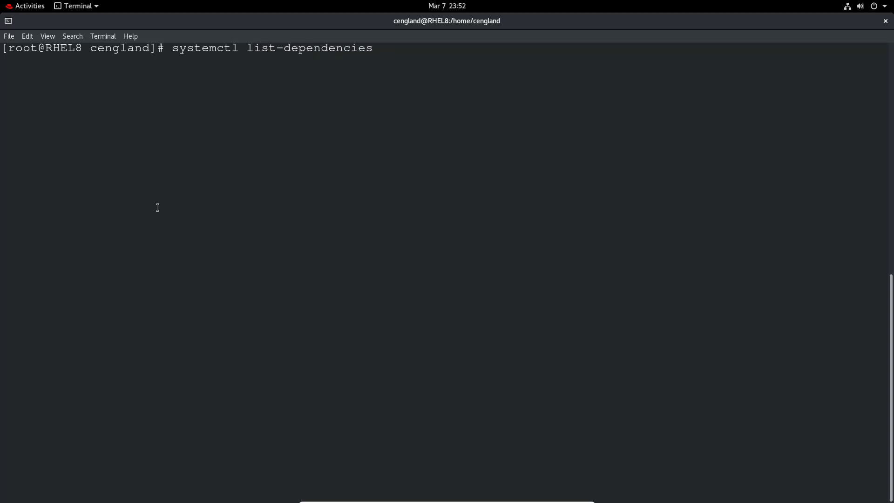
pyautogui.write('atd.service')
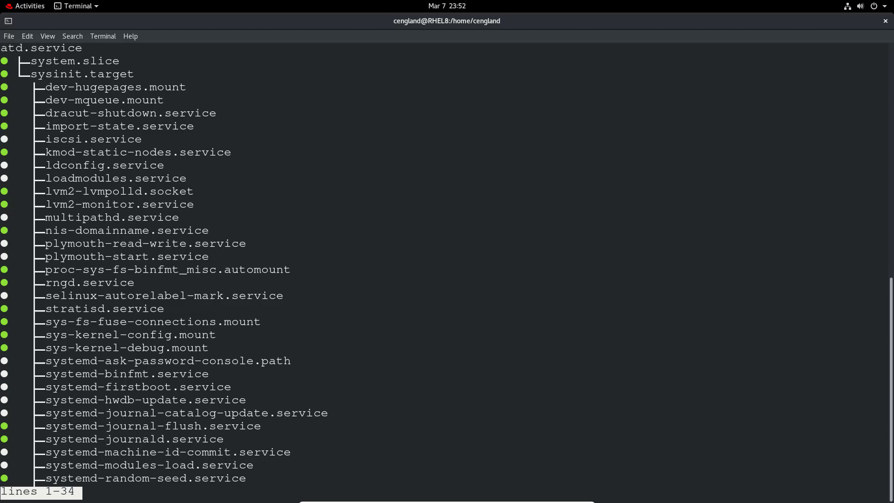
pyautogui.moveTo(108, 174)
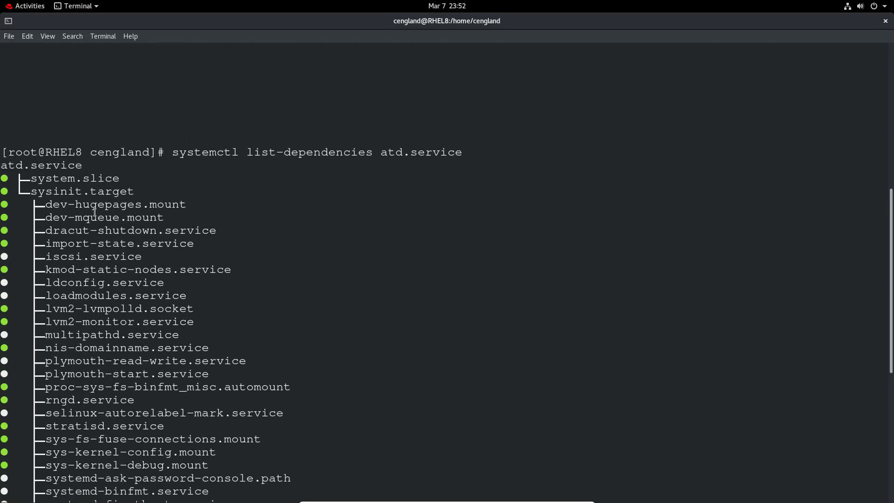
pyautogui.scroll(-3)
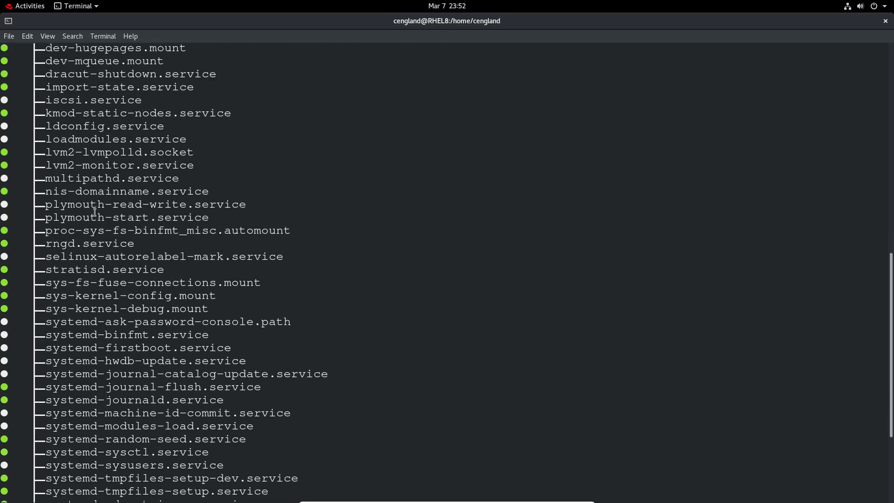
pyautogui.scroll(-3)
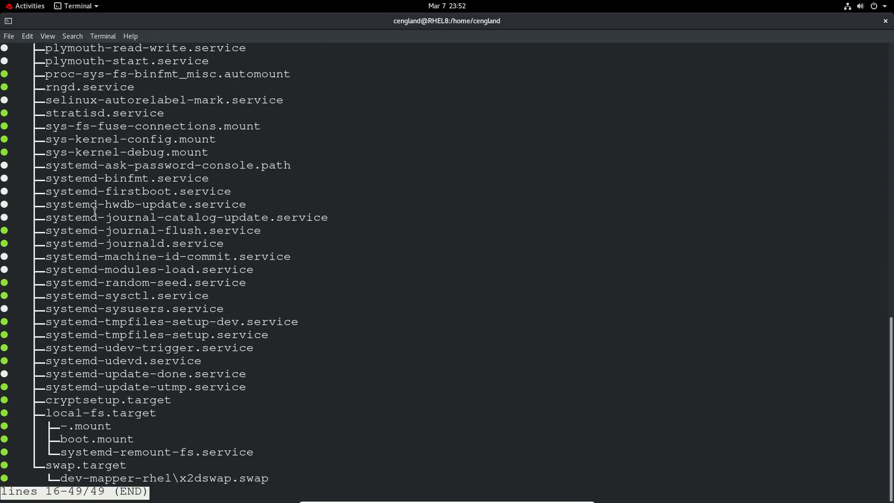
pyautogui.moveTo(59, 223)
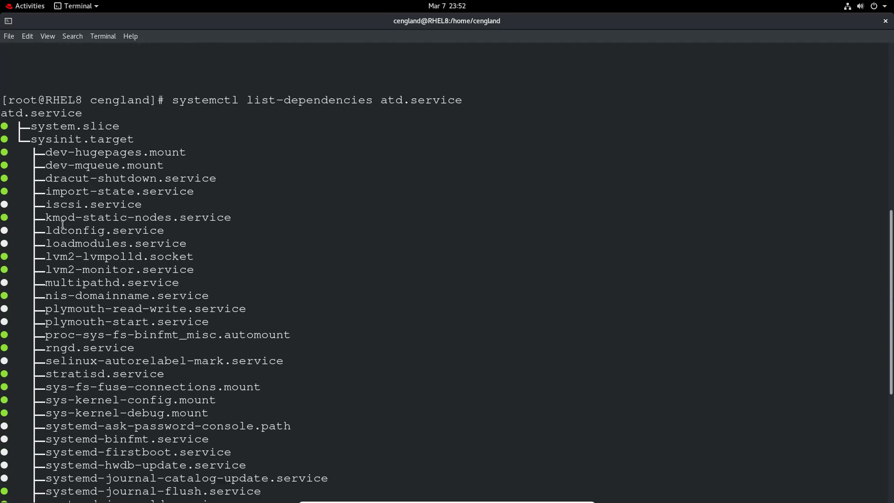
pyautogui.scroll(-3)
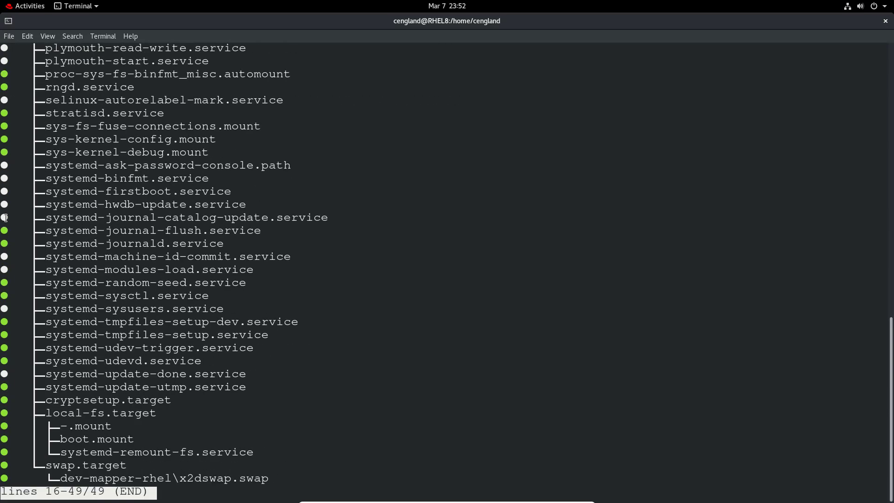
pyautogui.moveTo(211, 229)
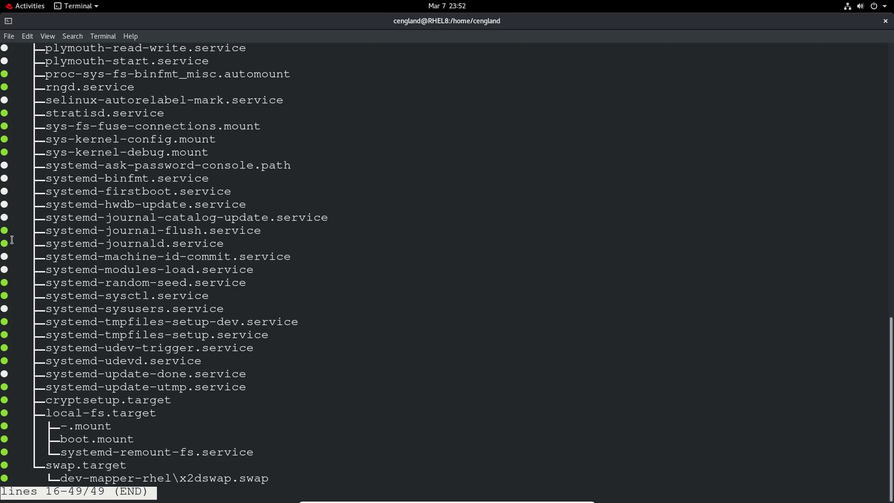
# Quit the dependency pager and clear the screen to a bare prompt.
pyautogui.press('q')
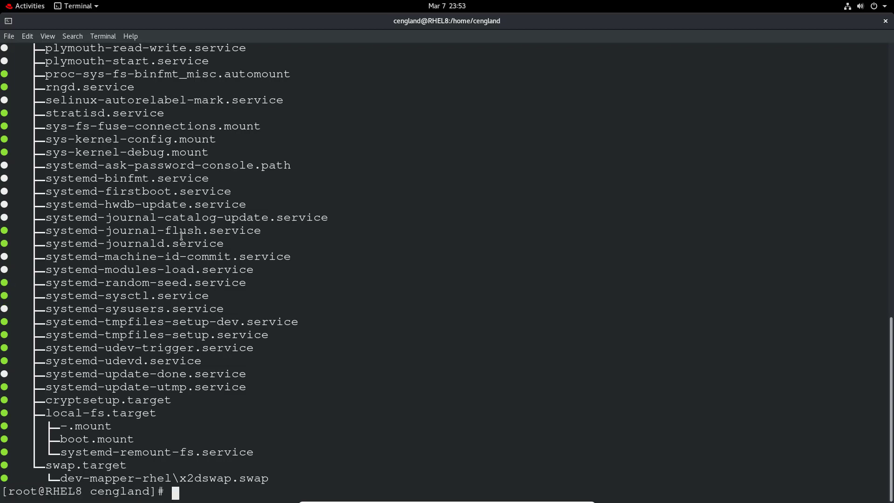
pyautogui.write('c')
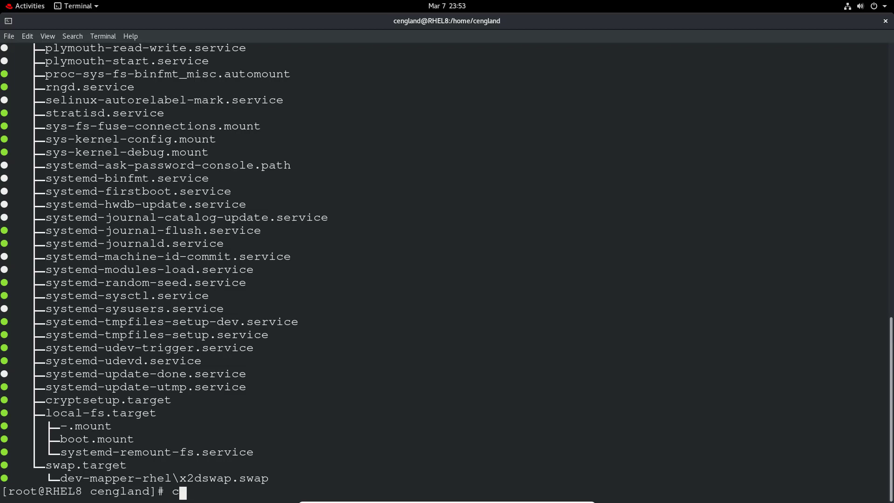
pyautogui.write('lear')
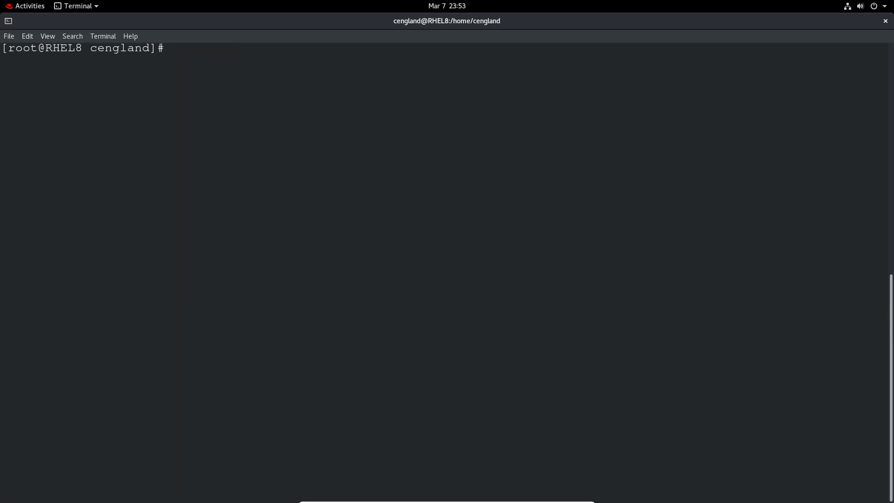
# Mask atd.service, symlinking it to /dev/null.
pyautogui.write('syste')
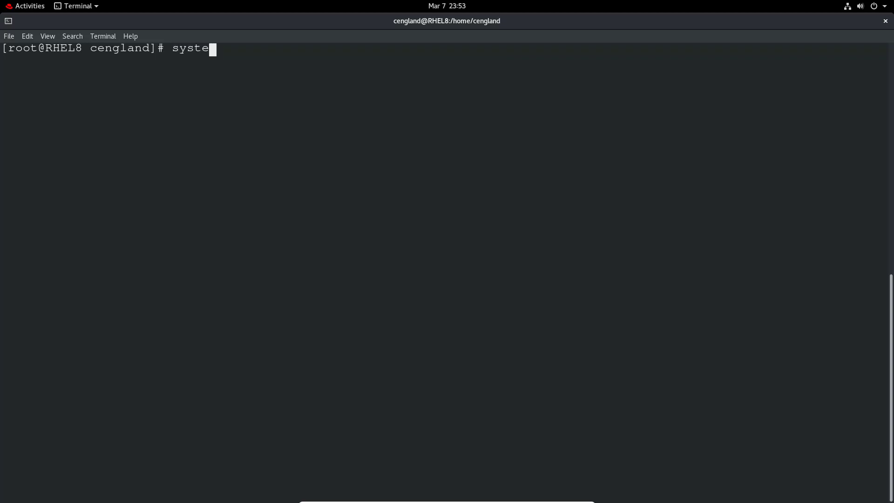
pyautogui.write('mctl')
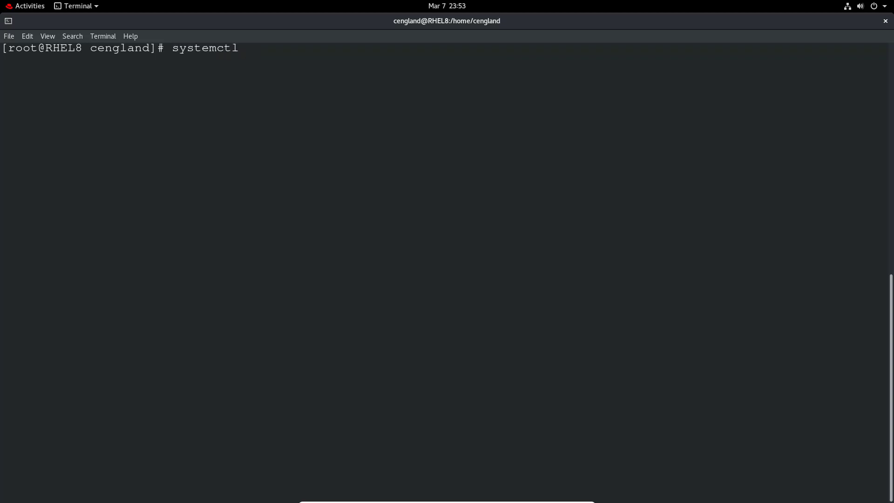
pyautogui.write('m')
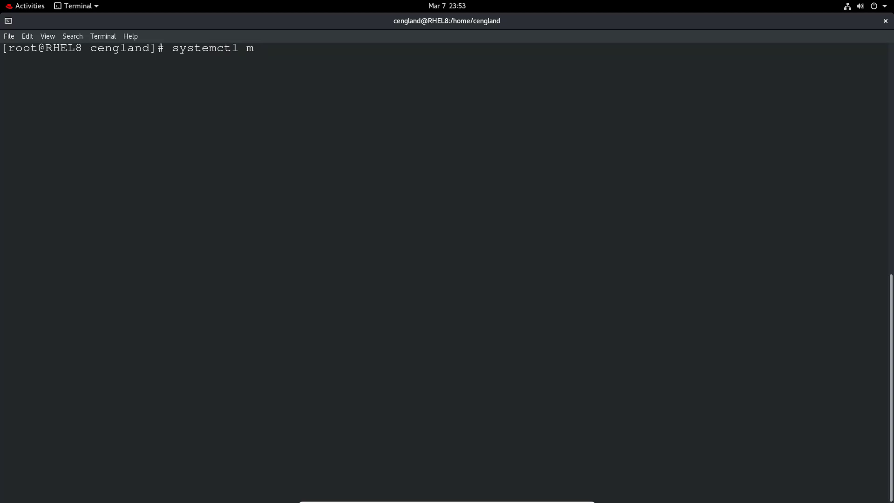
pyautogui.write('ask')
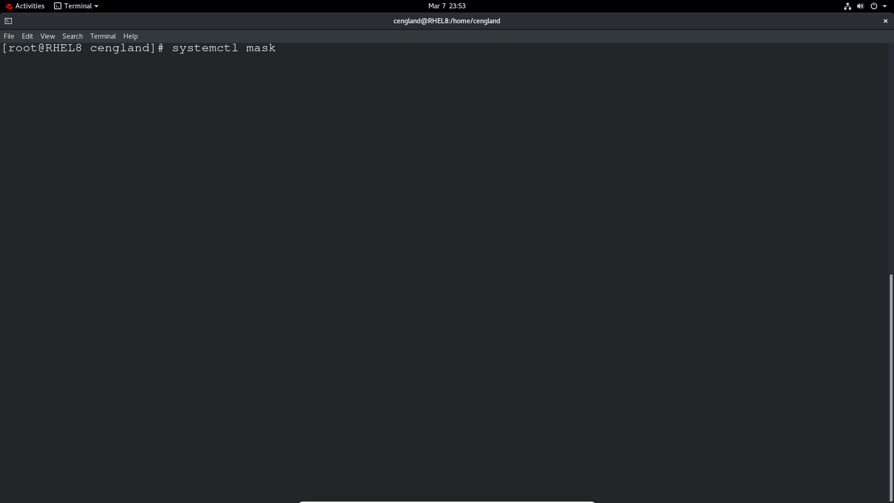
pyautogui.write('at')
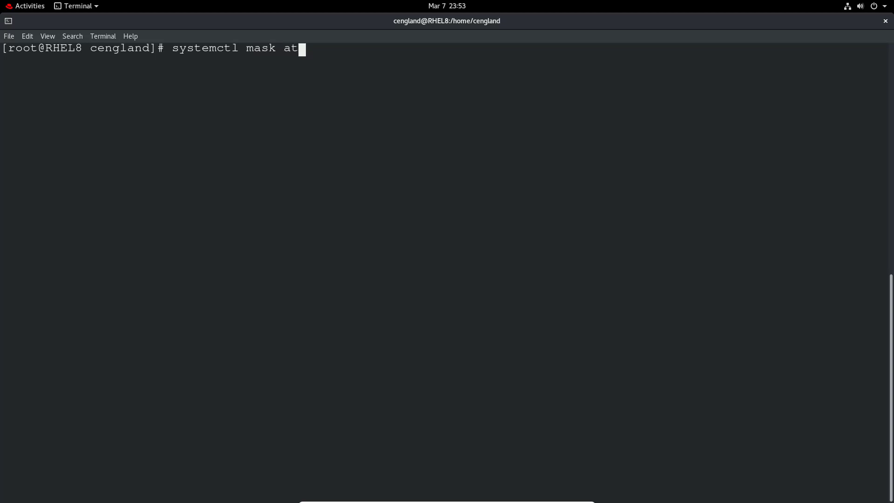
pyautogui.press('Return')
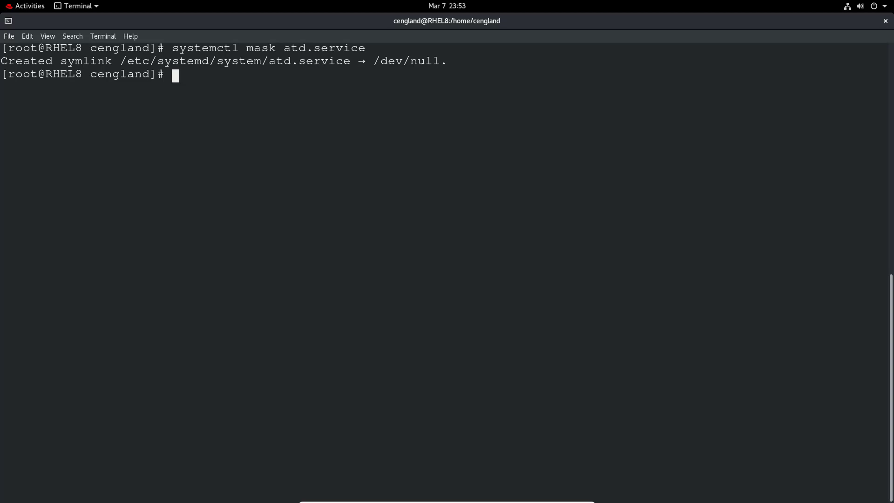
# Stop atd.service, then attempt a start that fails because the unit is masked.
pyautogui.write('system')
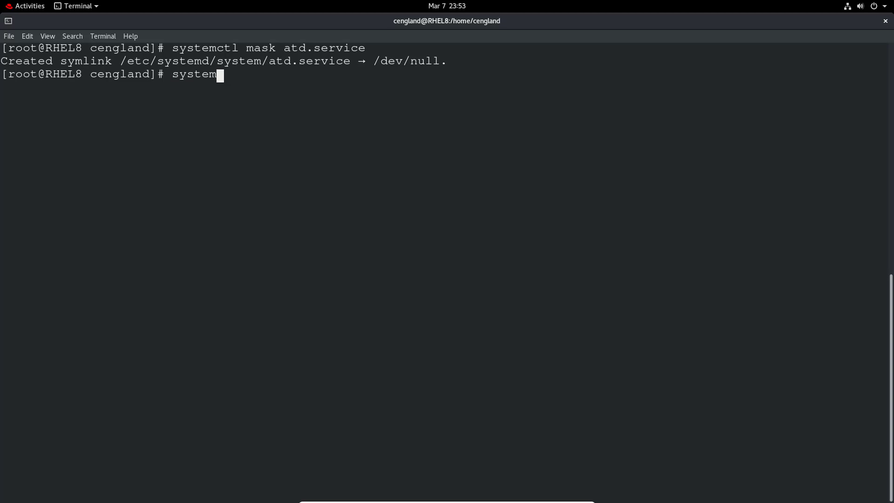
pyautogui.write('ctl stop')
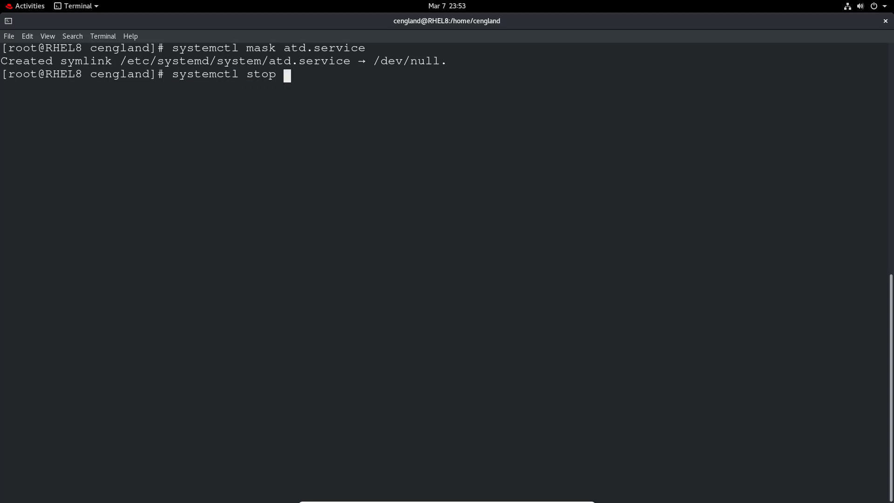
pyautogui.write('atd.service')
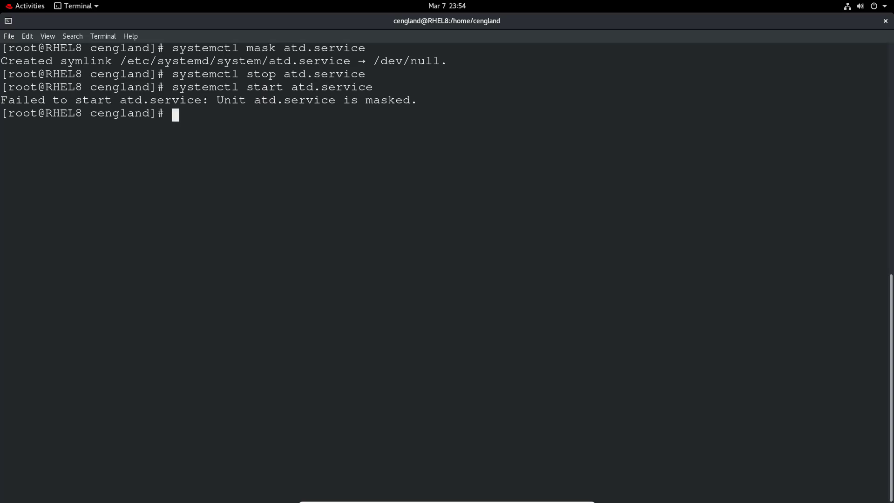
# Unmask atd.service, confirm is-enabled reports enabled, and begin a start command for atd.
pyautogui.write('systemctl mask atd.service')
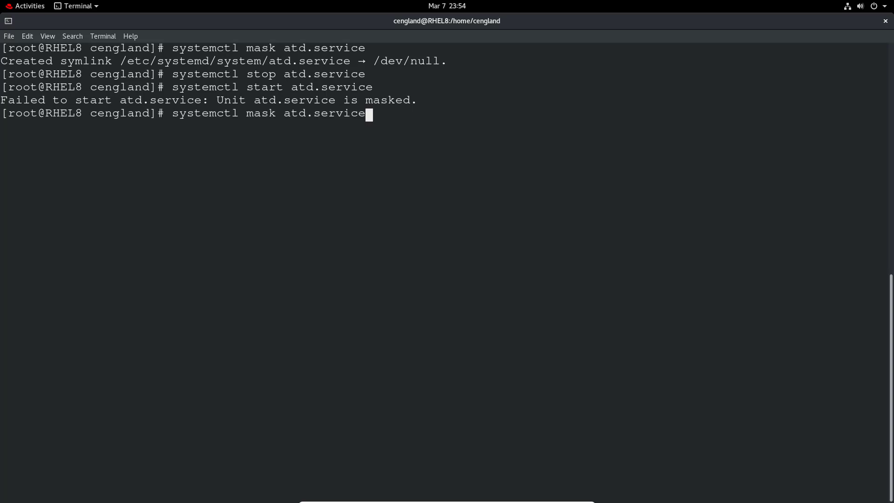
pyautogui.write('unmask atd.service')
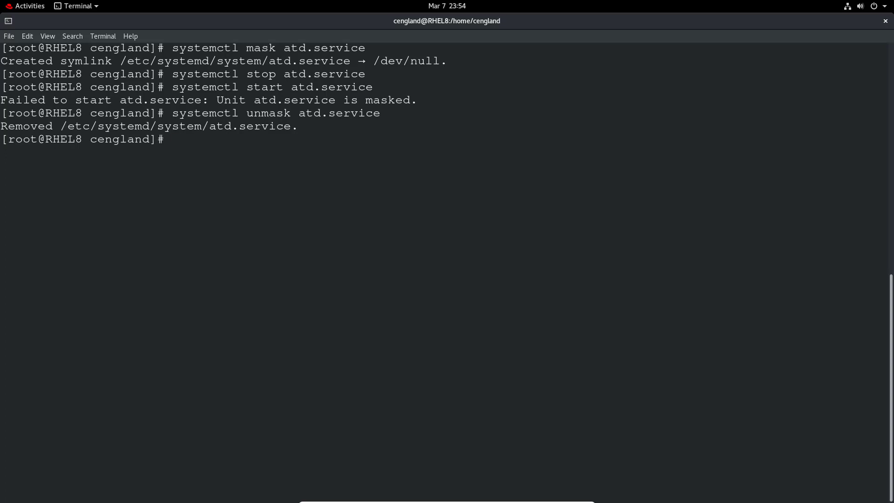
pyautogui.write('systemctl unmask atd.service')
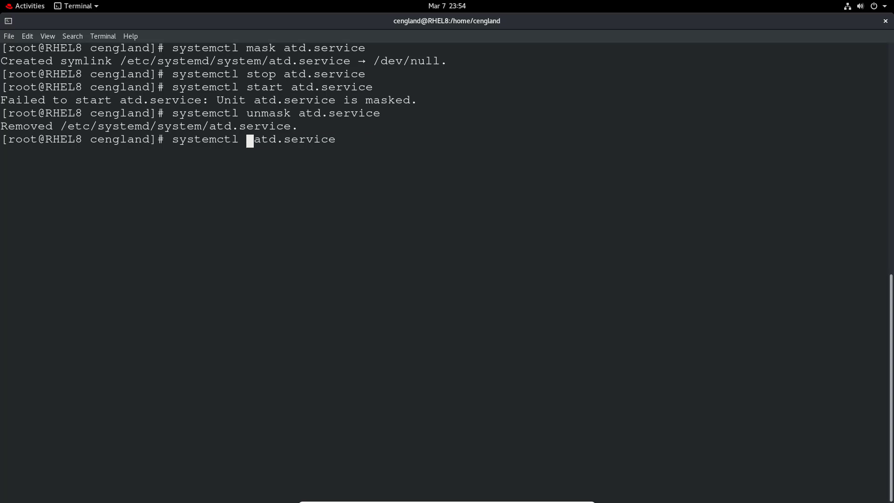
pyautogui.write('is-enabled')
pyautogui.write('systemctl')
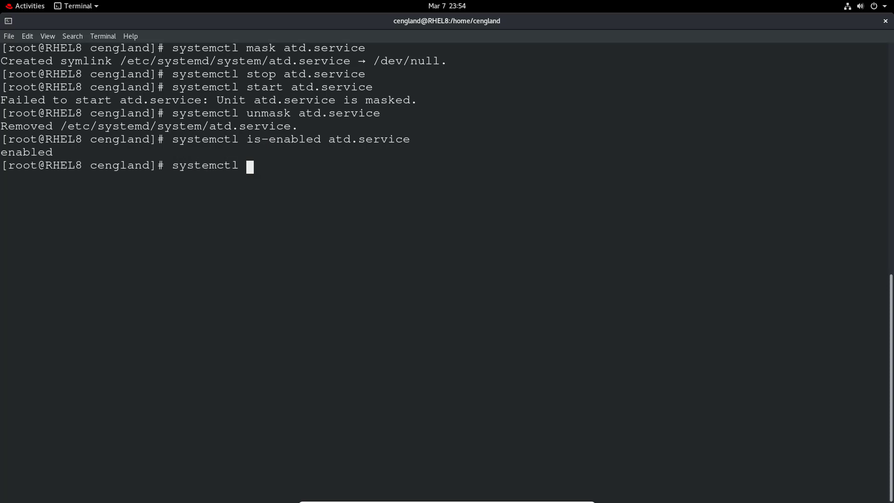
pyautogui.write('start atd')
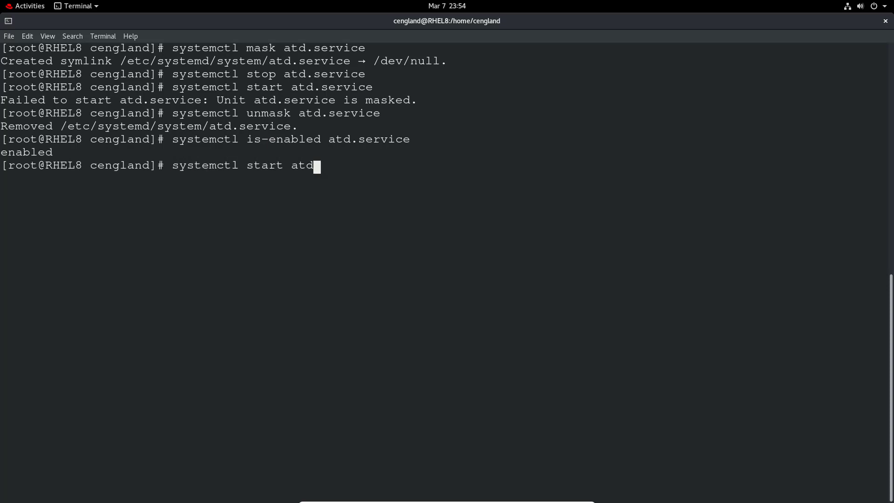